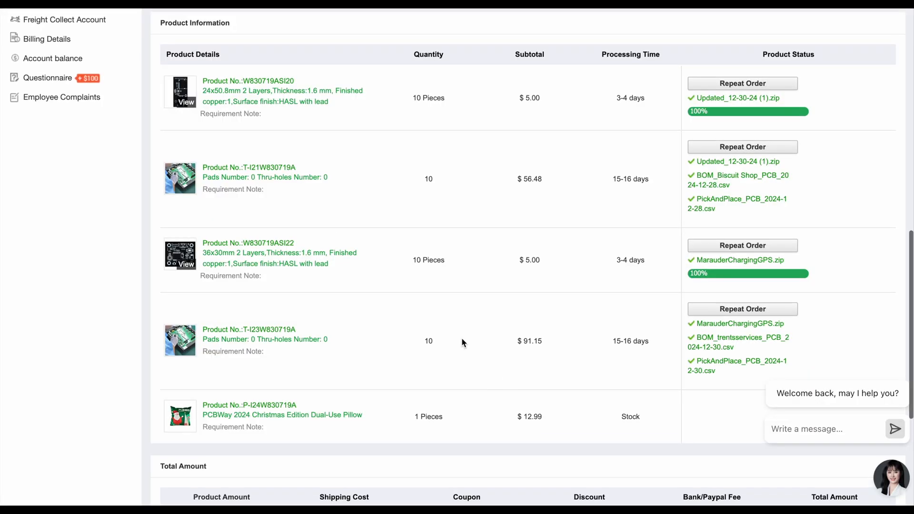
Step: Inspect the 24x50.8 mm MouseTrap board's Gerber render, bottom side, full screen and zoomed
{"action": "left_click", "coordinate": [180, 91]}
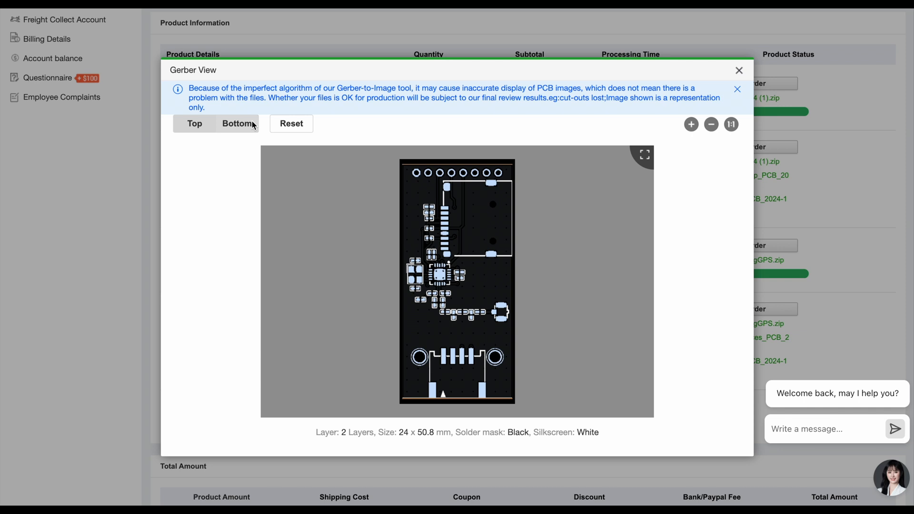
{"action": "left_click", "coordinate": [237, 124]}
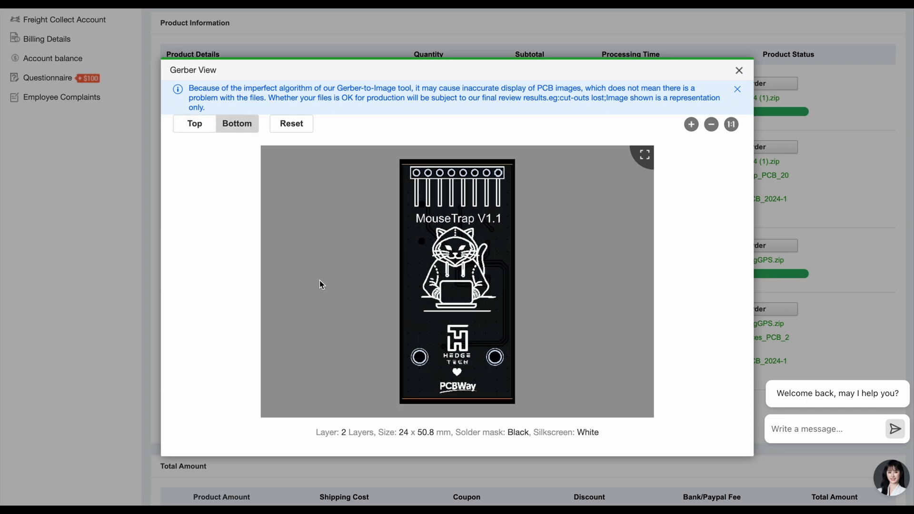
{"action": "left_click", "coordinate": [643, 155]}
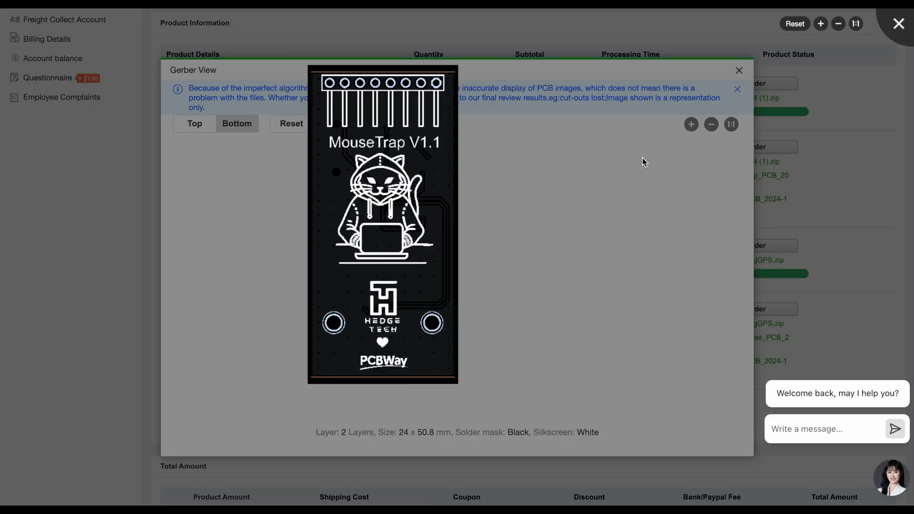
{"action": "left_click", "coordinate": [691, 124]}
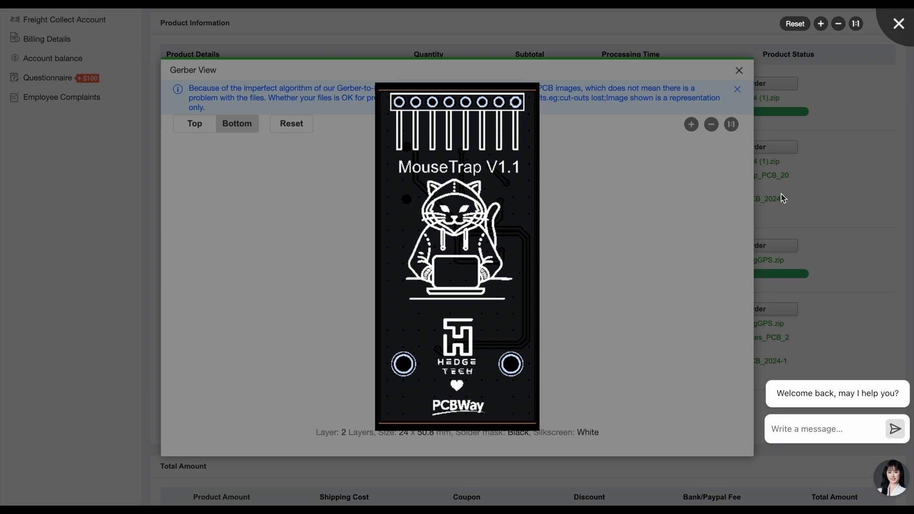
{"action": "left_click", "coordinate": [739, 70]}
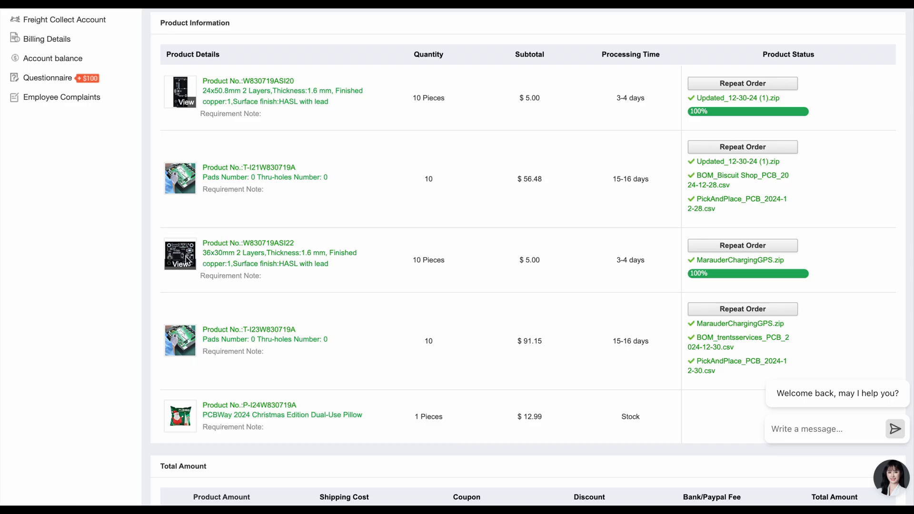
Step: Inspect the 36x30 mm second board's Gerber render and its bottom side
{"action": "left_click", "coordinate": [180, 259]}
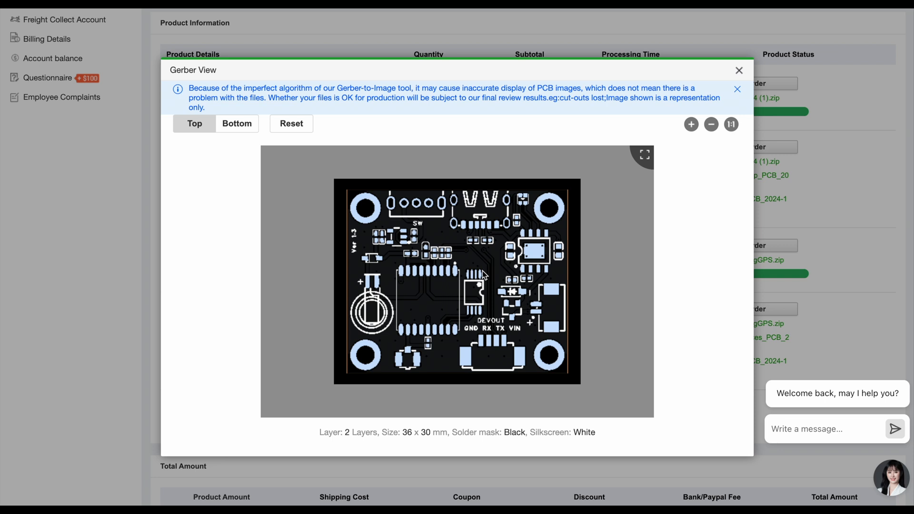
{"action": "left_click", "coordinate": [237, 124]}
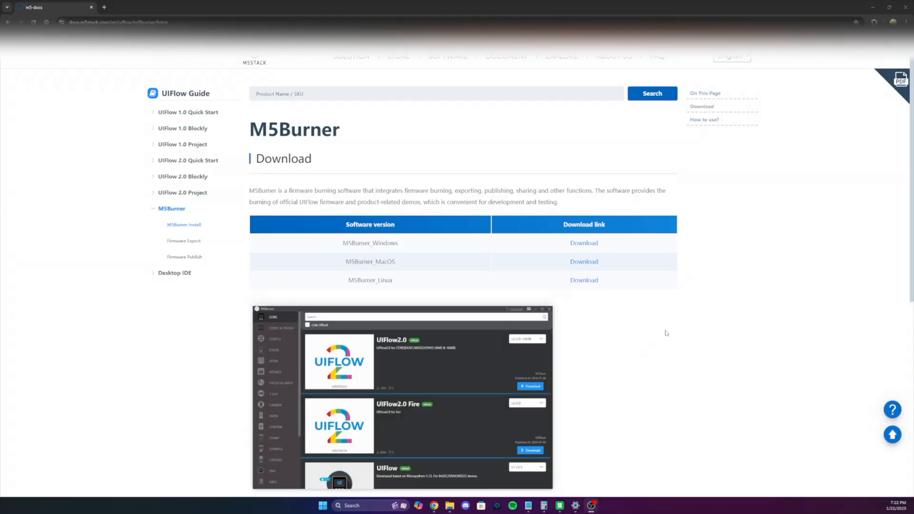
{"action": "mouse_move", "coordinate": [594, 247]}
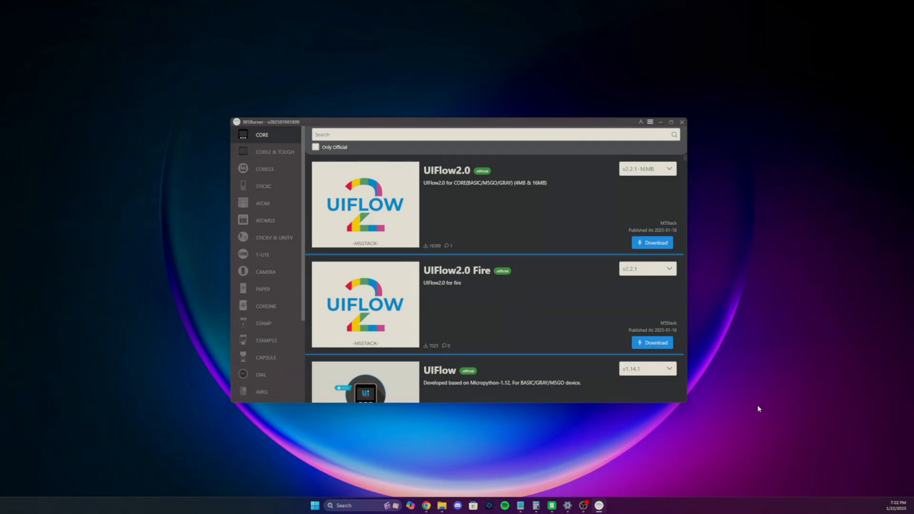
{"action": "mouse_move", "coordinate": [266, 220]}
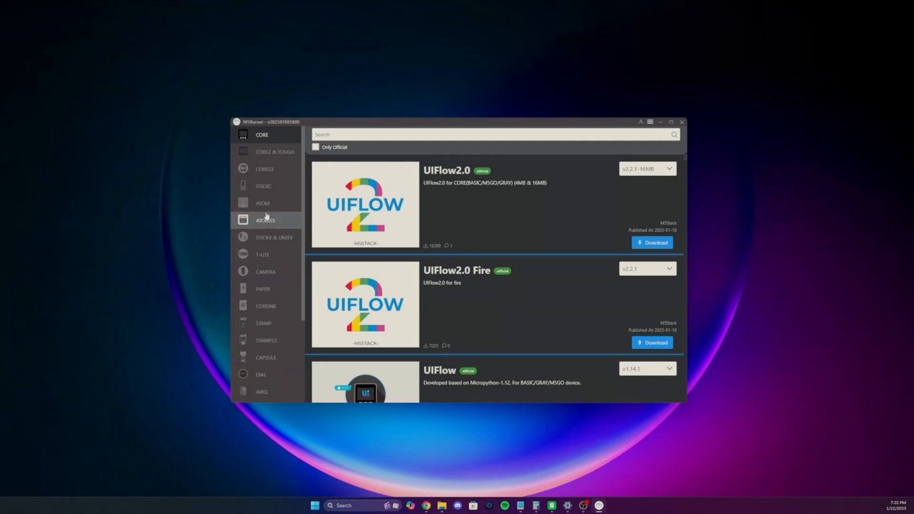
Step: Filter the StickC firmware list with a 'Cat' search to surface CatHack v1.4
{"action": "left_click", "coordinate": [264, 186]}
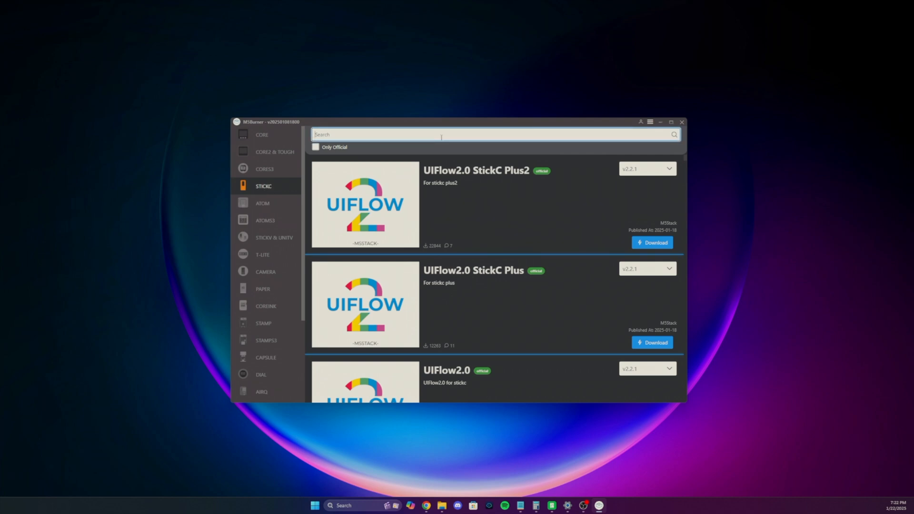
{"action": "type", "text": "Cat"}
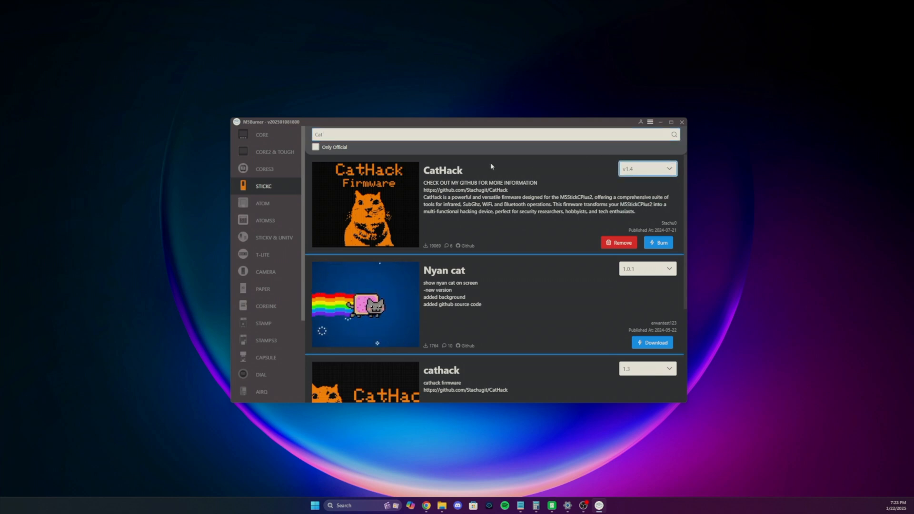
{"action": "mouse_move", "coordinate": [628, 221]}
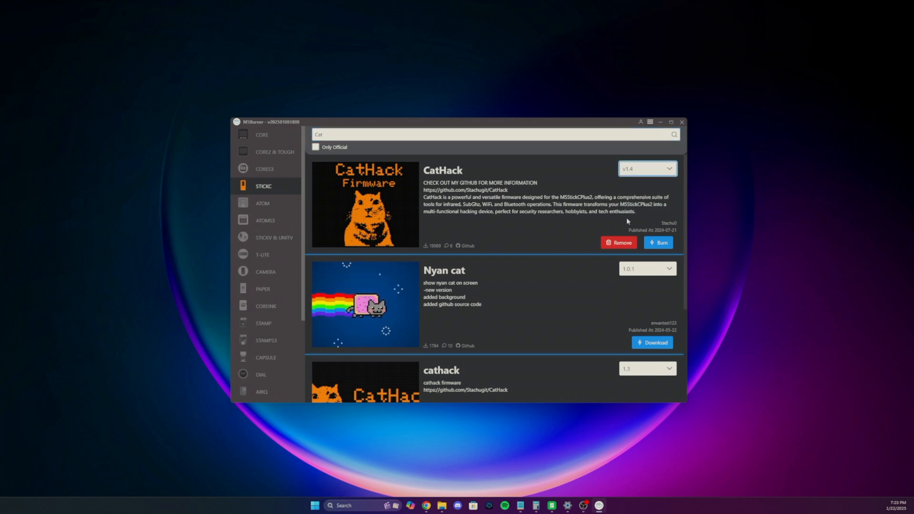
Step: Burn CatHack, accepting the unofficial warning, over port COM11 at 1500000 baud
{"action": "left_click", "coordinate": [658, 243]}
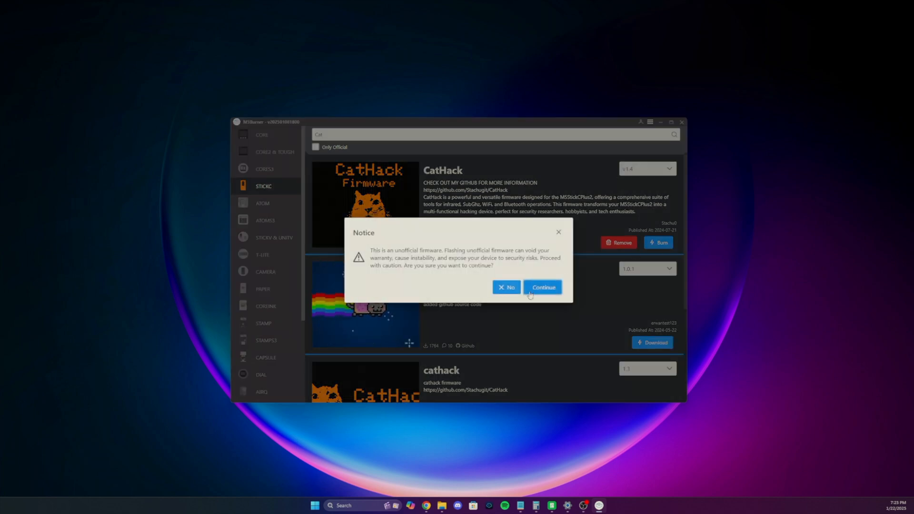
{"action": "left_click", "coordinate": [542, 286]}
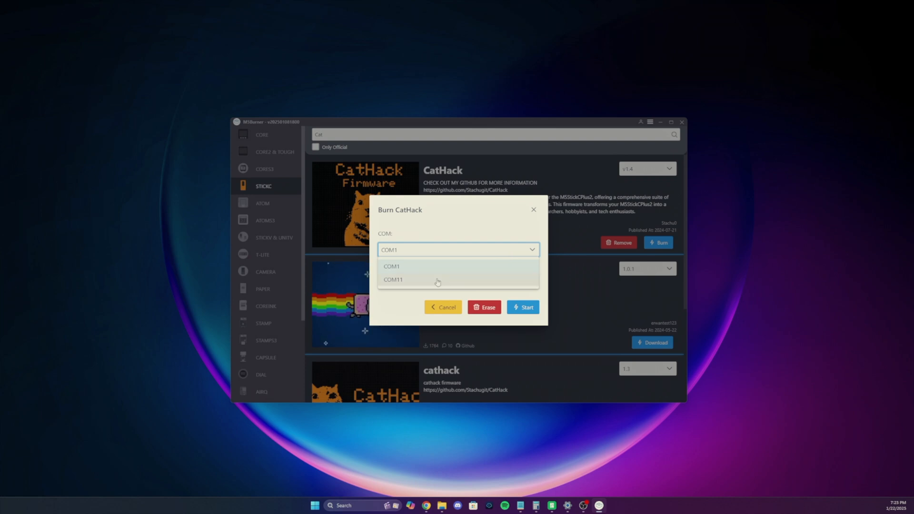
{"action": "left_click", "coordinate": [393, 279]}
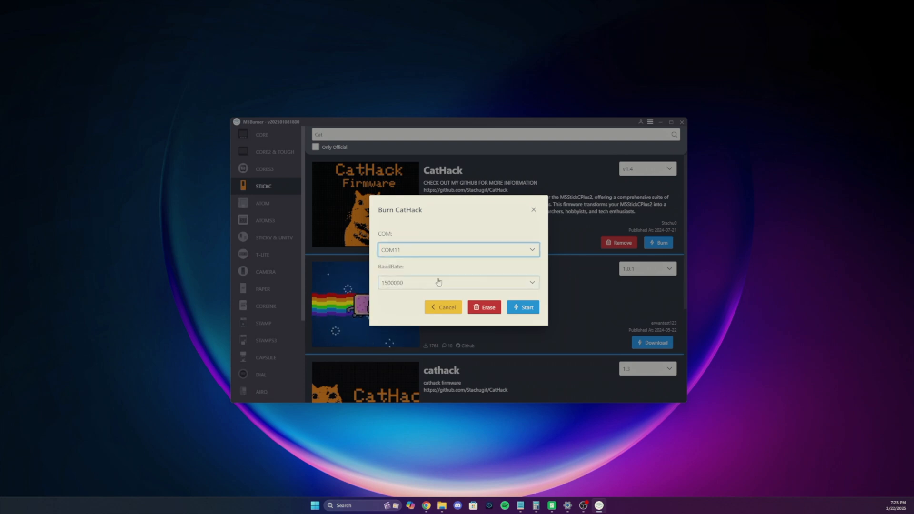
{"action": "left_click", "coordinate": [522, 307]}
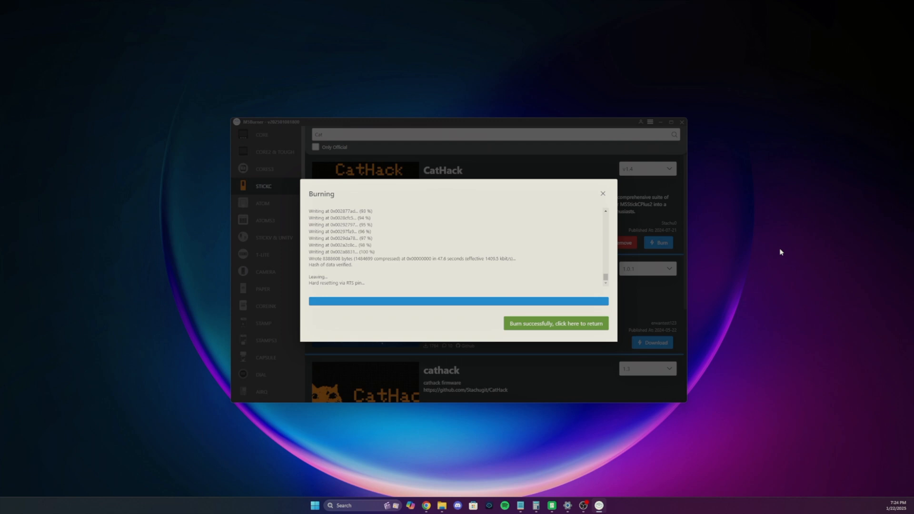
{"action": "mouse_move", "coordinate": [570, 325]}
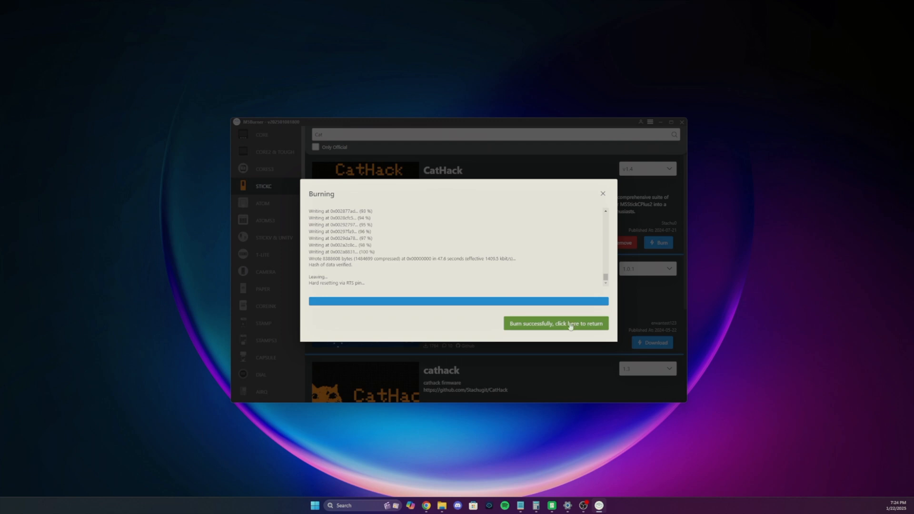